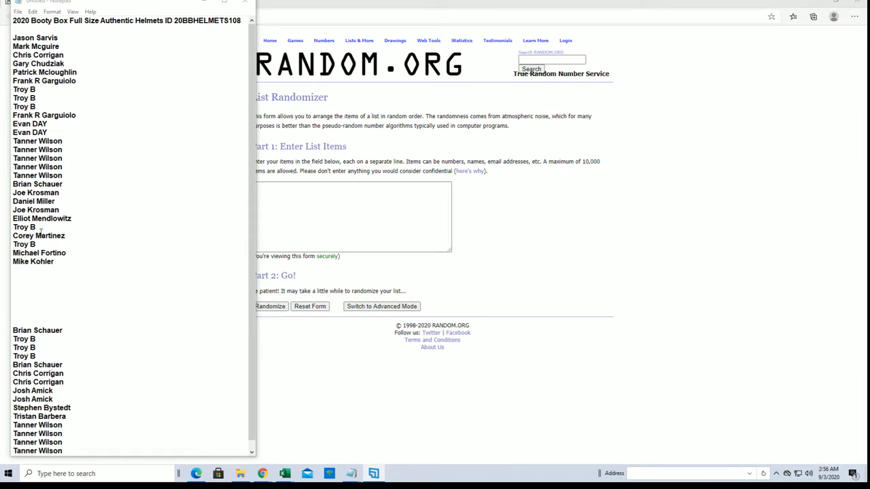
Step: Select the lower block of owner names in Notepad for copying
{"action": "left_click_drag", "start_coordinate": [26, 227], "coordinate": [54, 265]}
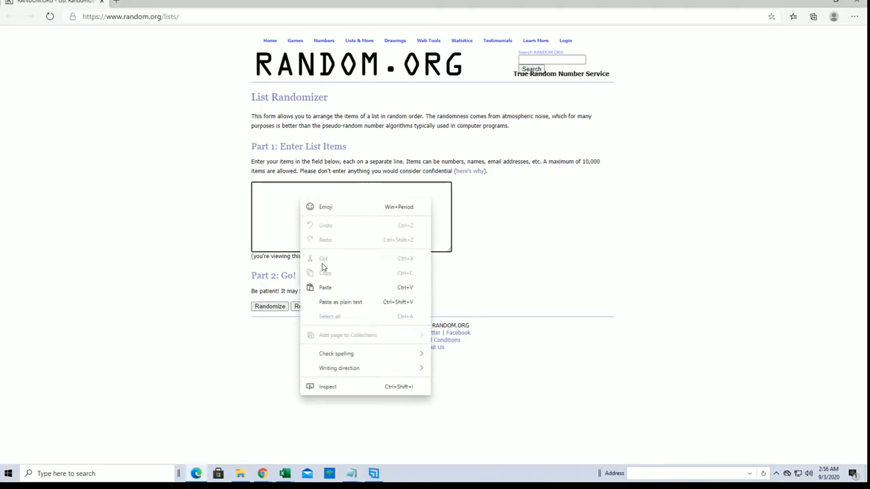
Step: Paste the 15 owner names into the list box and randomize them, at 125% page zoom
{"action": "left_click", "coordinate": [325, 287]}
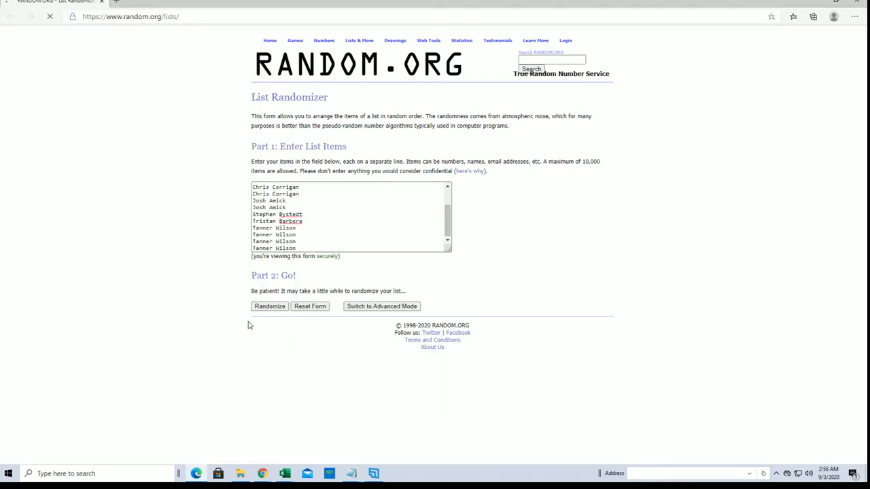
{"action": "left_click", "coordinate": [270, 306]}
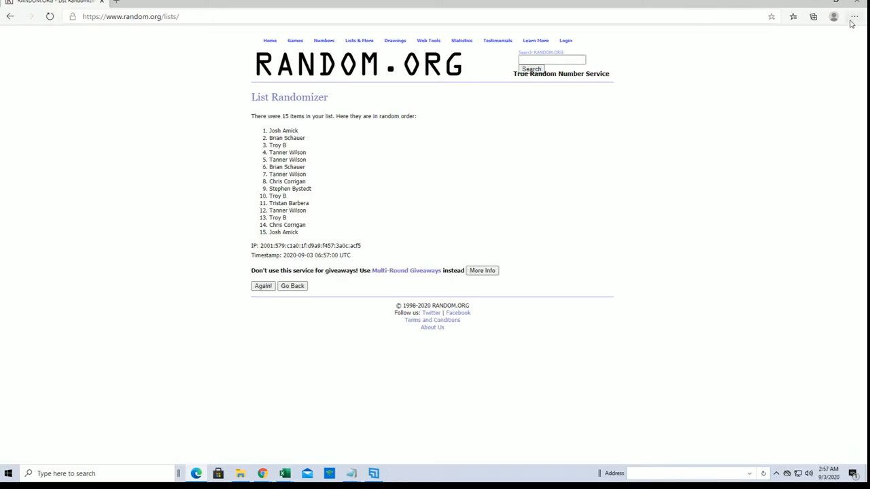
{"action": "left_click", "coordinate": [853, 17]}
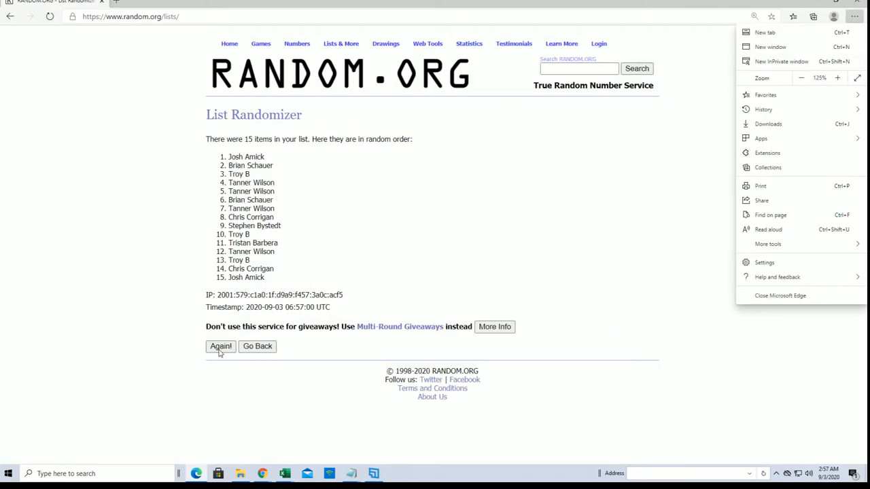
Step: Reshuffle the list four more times with Again and select the top three shuffled names
{"action": "left_click", "coordinate": [220, 346]}
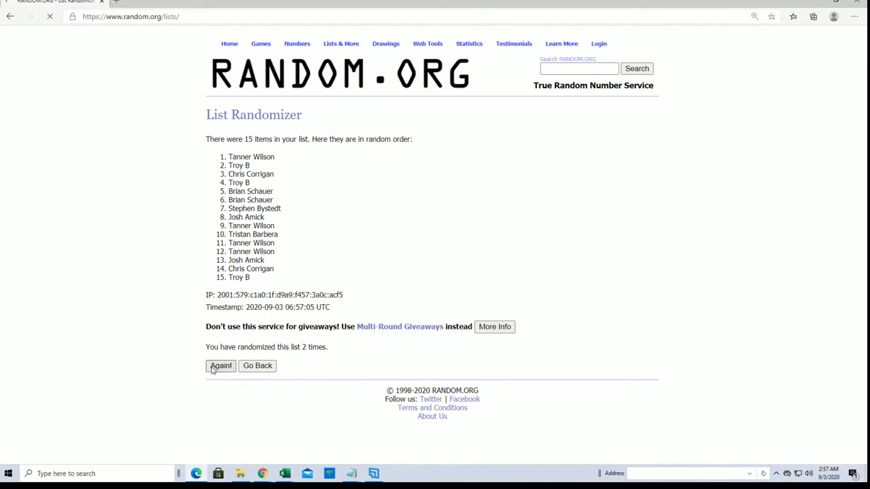
{"action": "left_click", "coordinate": [220, 366]}
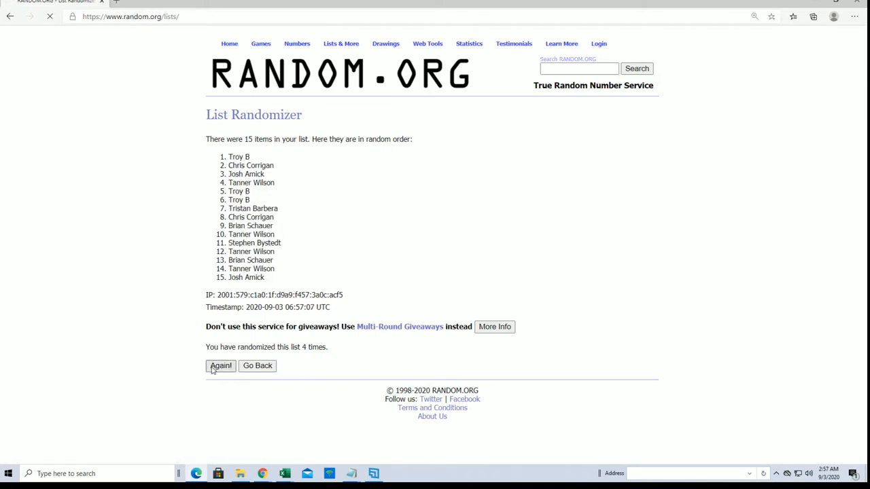
{"action": "left_click", "coordinate": [220, 366]}
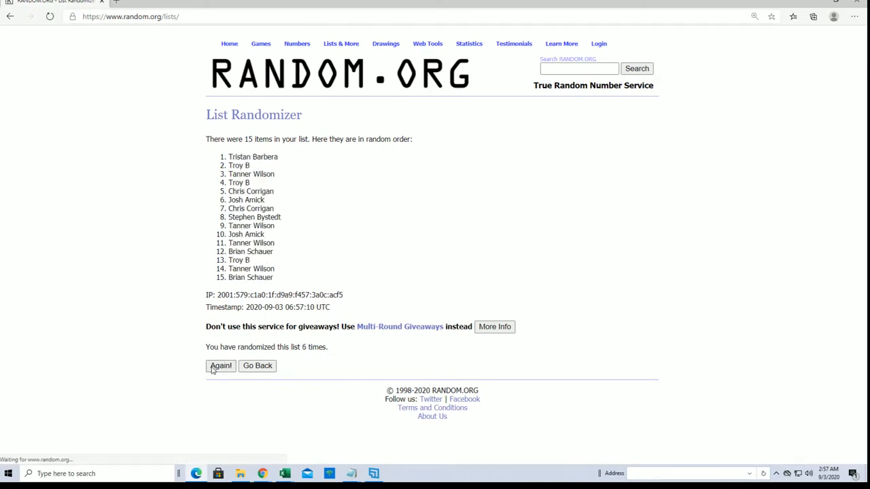
{"action": "left_click", "coordinate": [220, 366]}
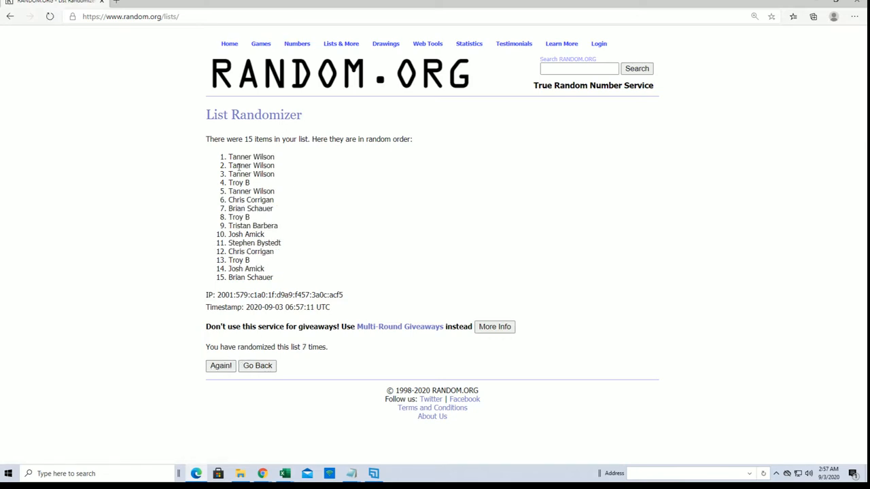
{"action": "left_click_drag", "start_coordinate": [228, 158], "coordinate": [274, 174]}
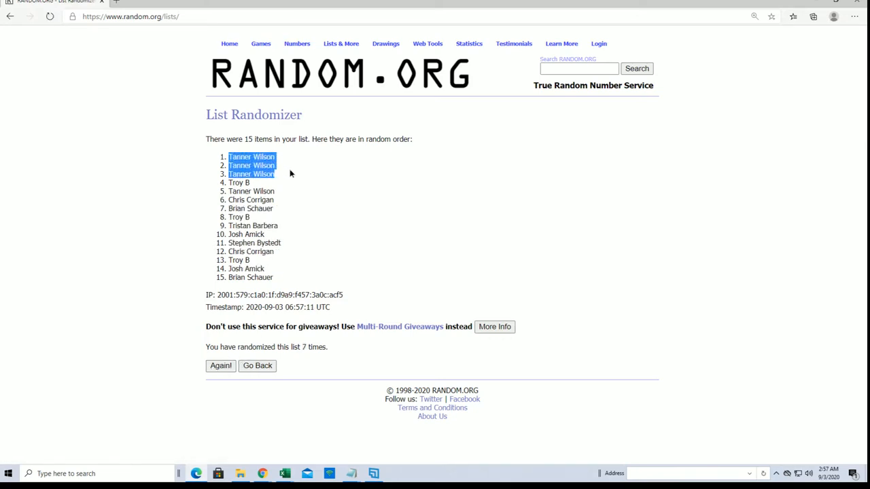
Step: Copy the selected shuffled names for pasting over the leftover block in Notepad
{"action": "right_click", "coordinate": [252, 183]}
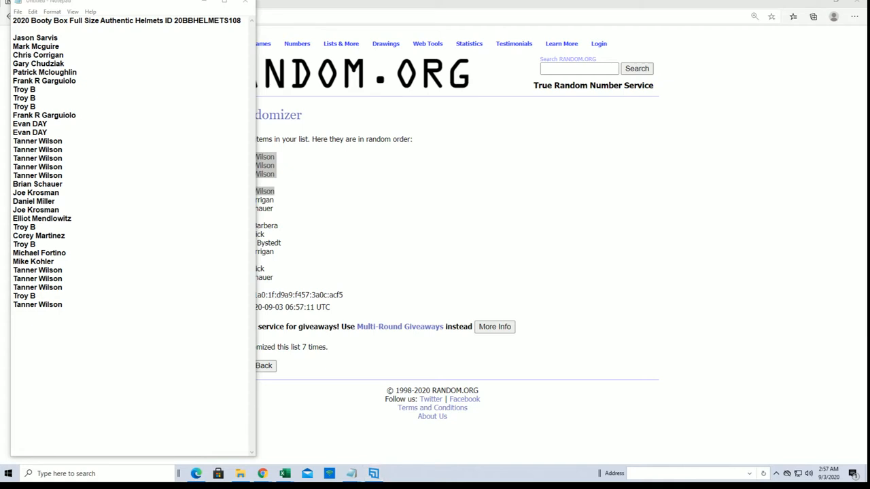
{"action": "mouse_move", "coordinate": [275, 259]}
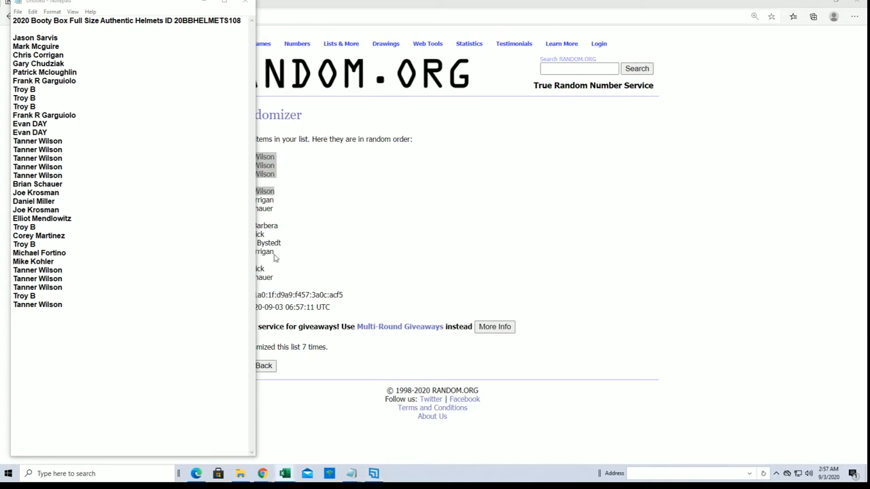
{"action": "mouse_move", "coordinate": [403, 175]}
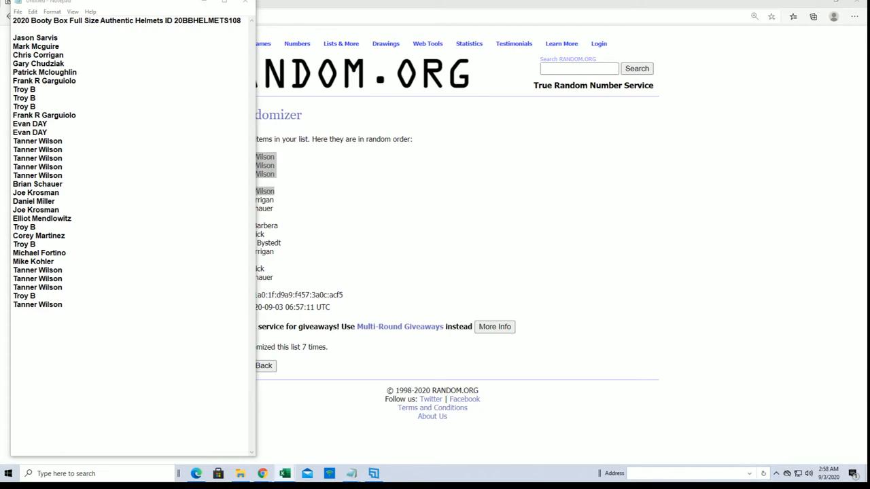
Step: Review the Excel owner/team sheet, then go back to the RANDOM.ORG entry form with the owner list loaded
{"action": "left_click", "coordinate": [284, 473]}
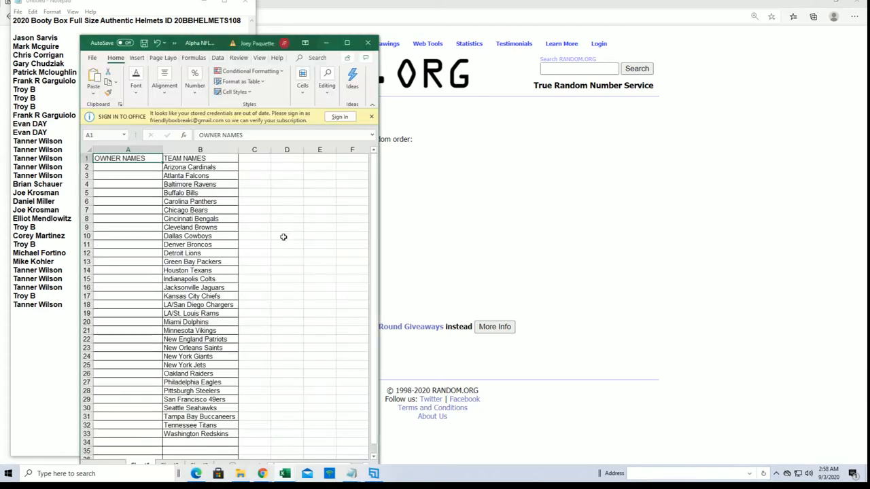
{"action": "left_click", "coordinate": [371, 117]}
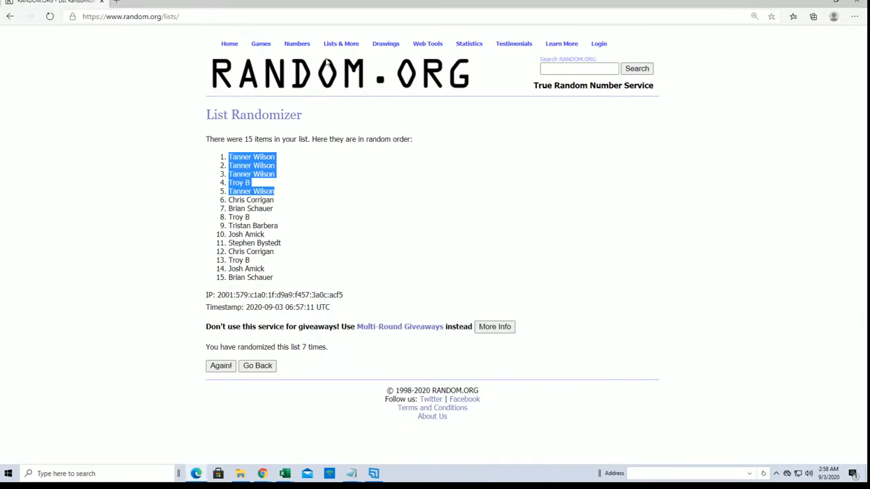
{"action": "left_click", "coordinate": [257, 365]}
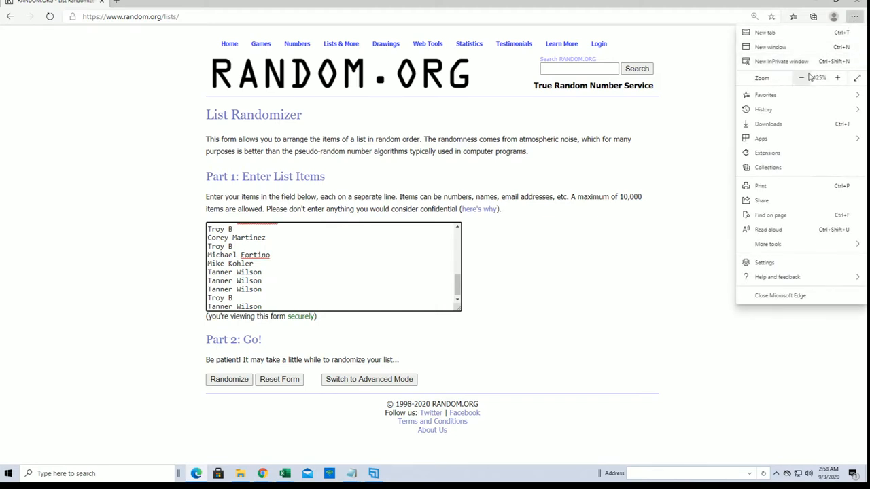
Step: At normal page zoom, reshuffle the 32 owner names five times with Again
{"action": "left_click", "coordinate": [800, 78]}
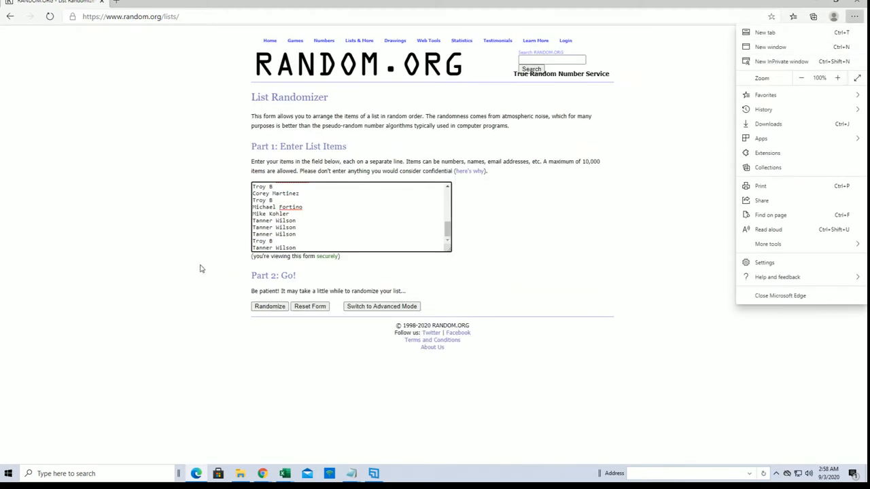
{"action": "left_click", "coordinate": [269, 306]}
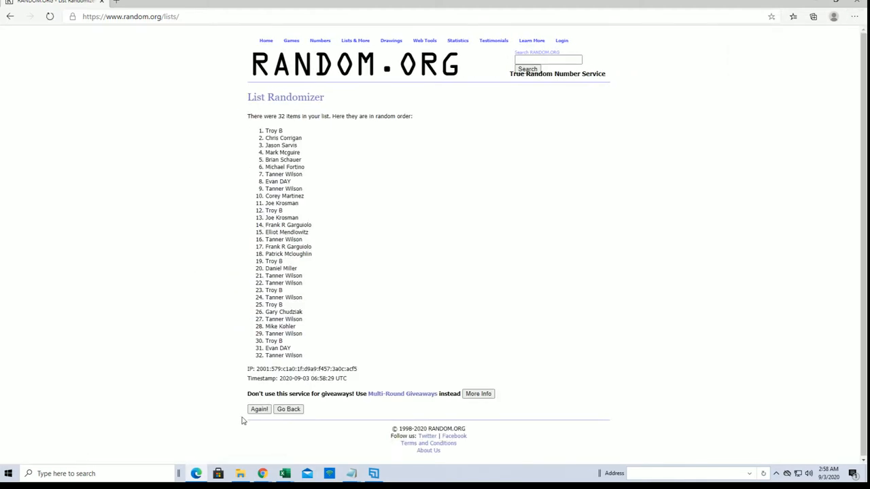
{"action": "left_click", "coordinate": [258, 408]}
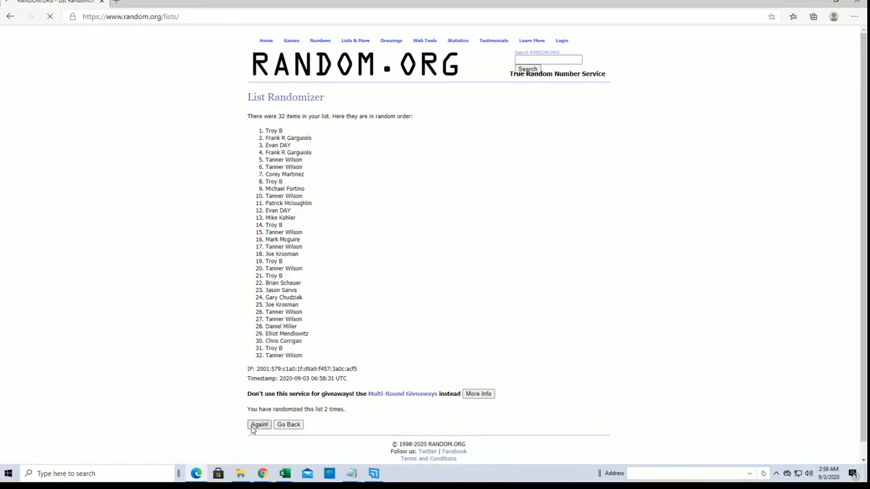
{"action": "left_click", "coordinate": [259, 425]}
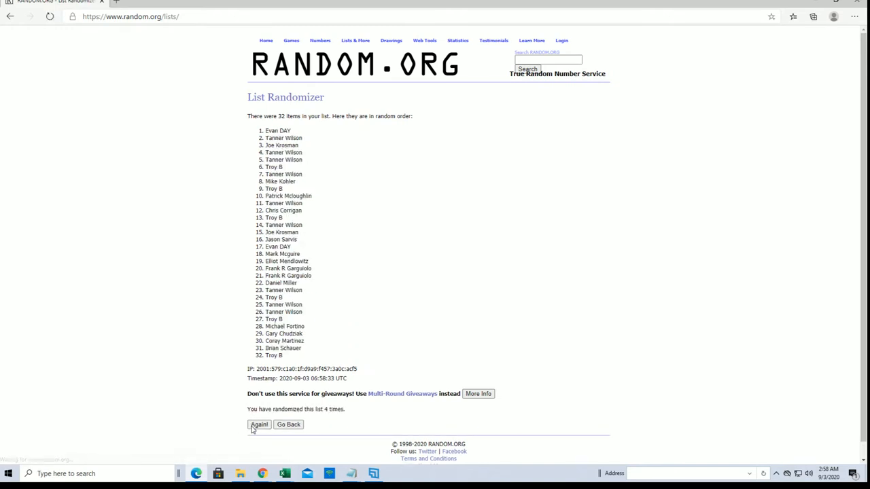
{"action": "left_click", "coordinate": [259, 424]}
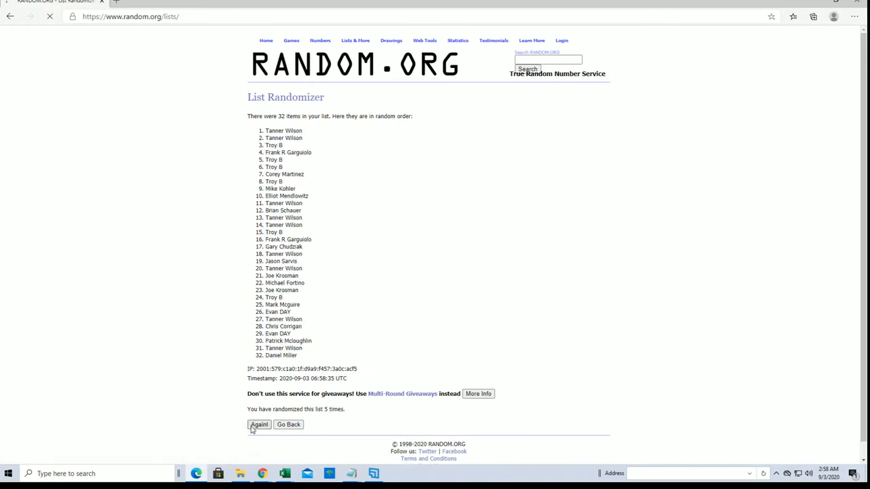
{"action": "left_click", "coordinate": [258, 425]}
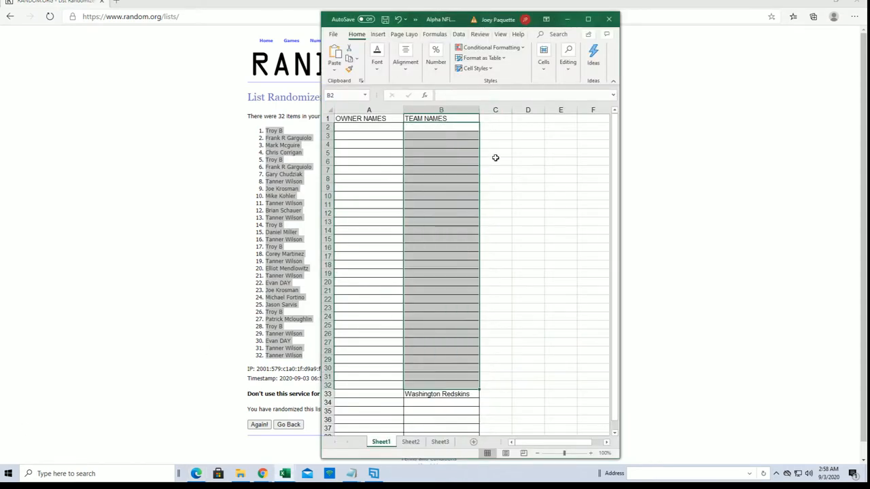
Step: Paste the shuffled owner names into column A from A2, then select the stray Washington Redskins cell B33
{"action": "left_click", "coordinate": [369, 128]}
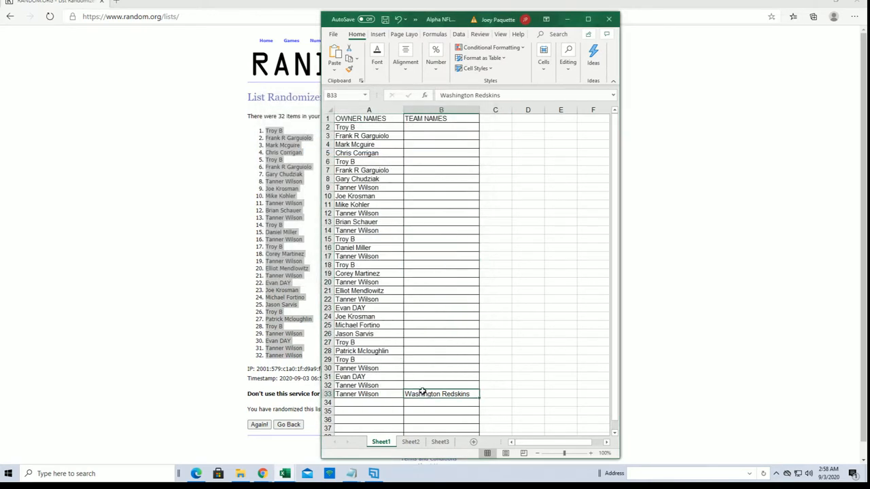
{"action": "left_click", "coordinate": [528, 255]}
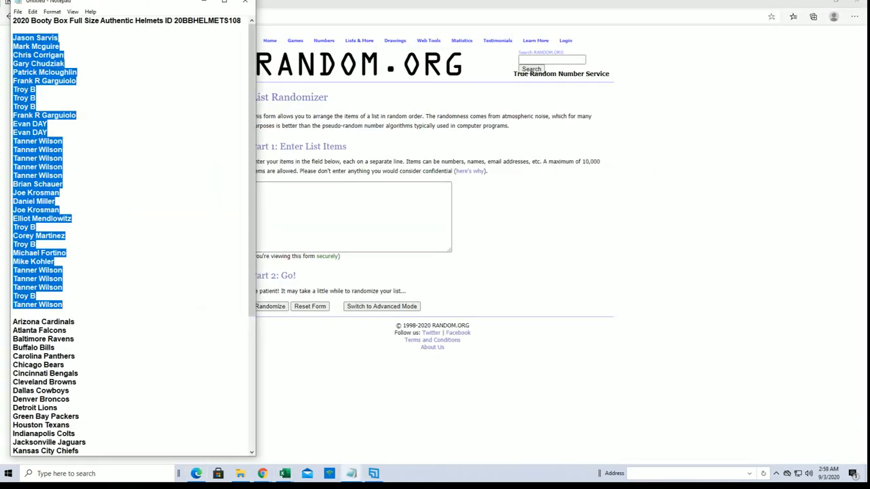
Step: Type Washington Redskins below Tennessee Titans at the end of the Notepad team list
{"action": "scroll", "scroll_direction": "down", "scroll_amount": 3}
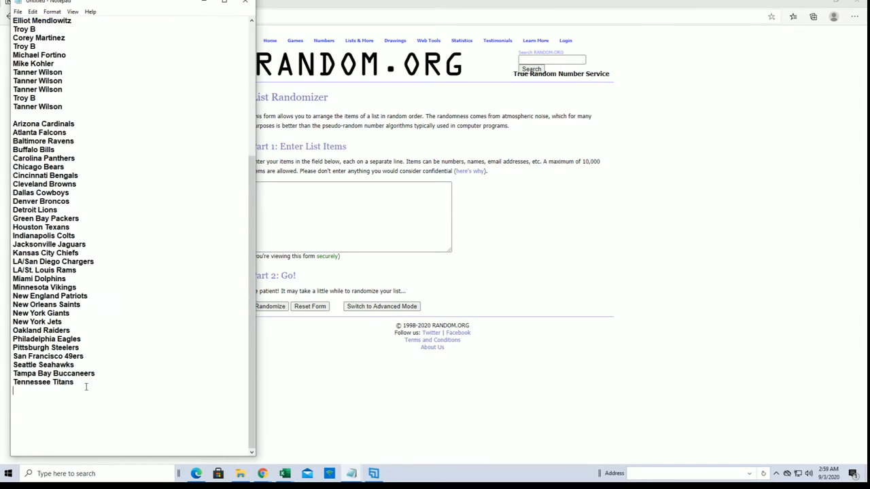
{"action": "type", "text": "Washington R"}
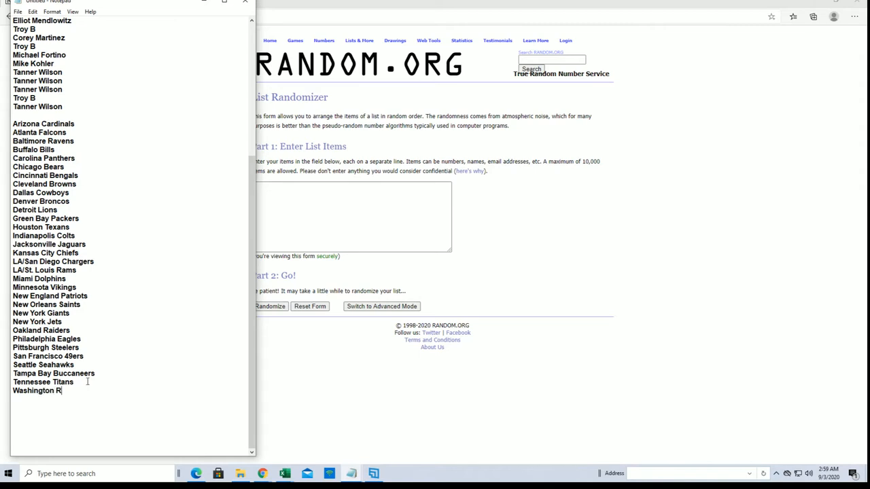
{"action": "type", "text": "ed"}
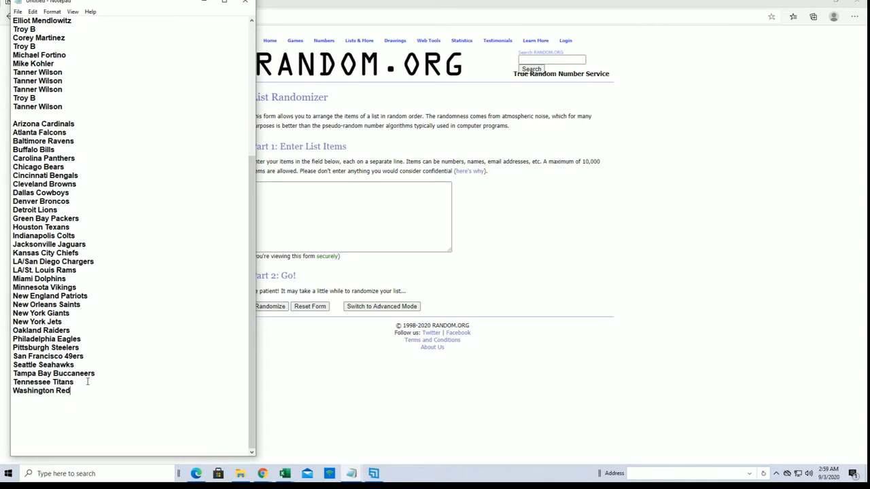
{"action": "type", "text": "skins"}
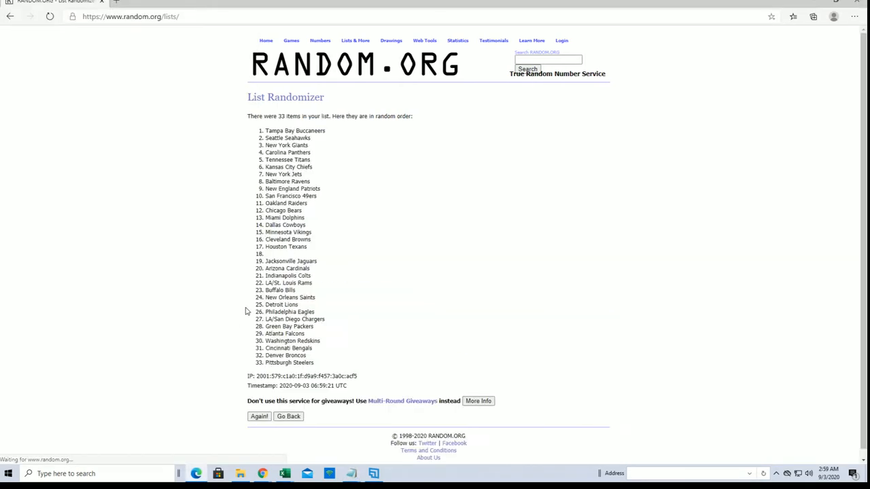
Step: Reshuffle the 32 NFL team names four more times and copy the shuffled list
{"action": "left_click", "coordinate": [258, 416]}
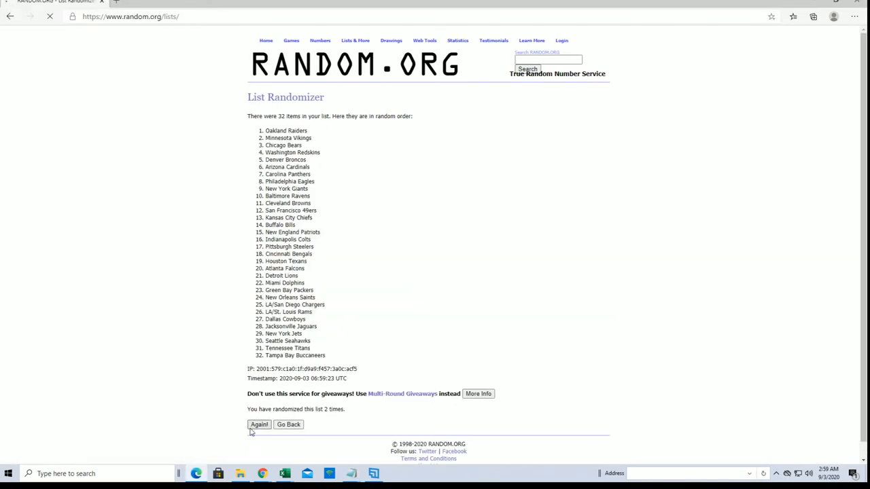
{"action": "left_click", "coordinate": [259, 424]}
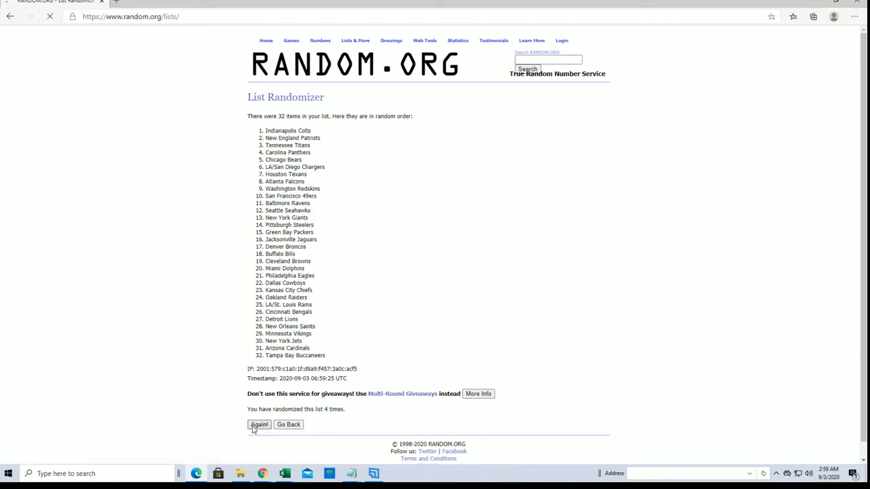
{"action": "left_click", "coordinate": [258, 424]}
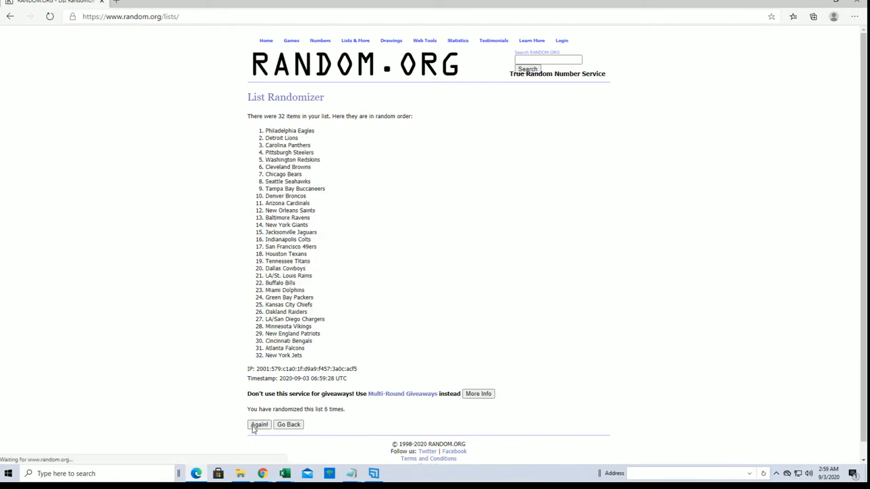
{"action": "left_click", "coordinate": [258, 424]}
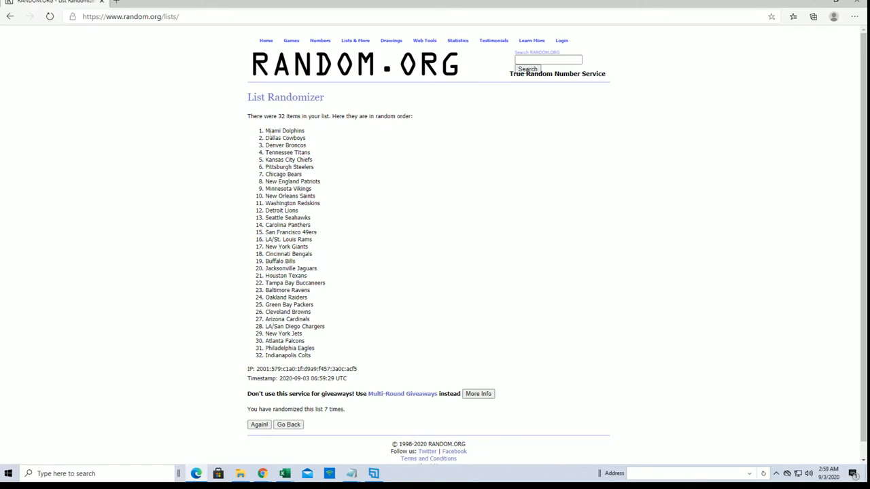
{"action": "right_click", "coordinate": [286, 258]}
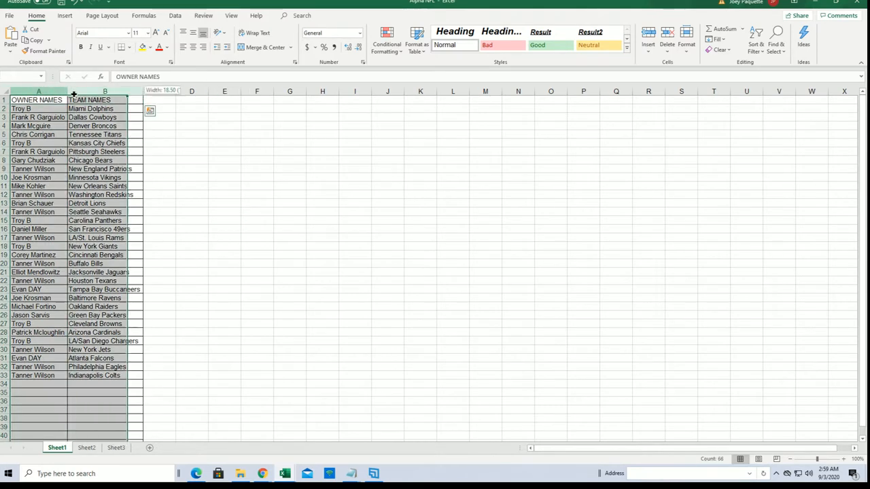
Step: With the owner–team table selected, bring up the Borders dropdown on the Home tab
{"action": "left_click", "coordinate": [128, 46]}
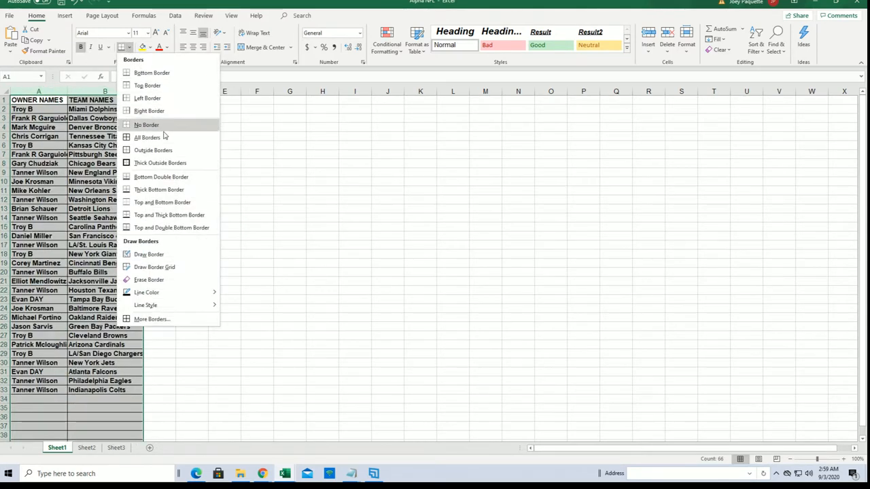